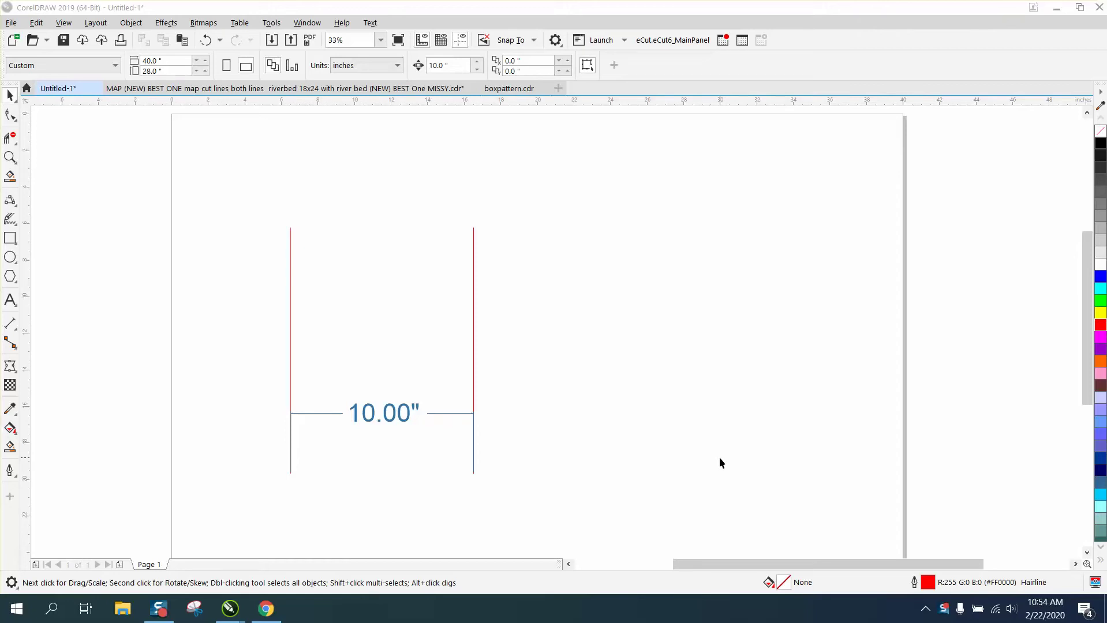
mouse_move(11, 157)
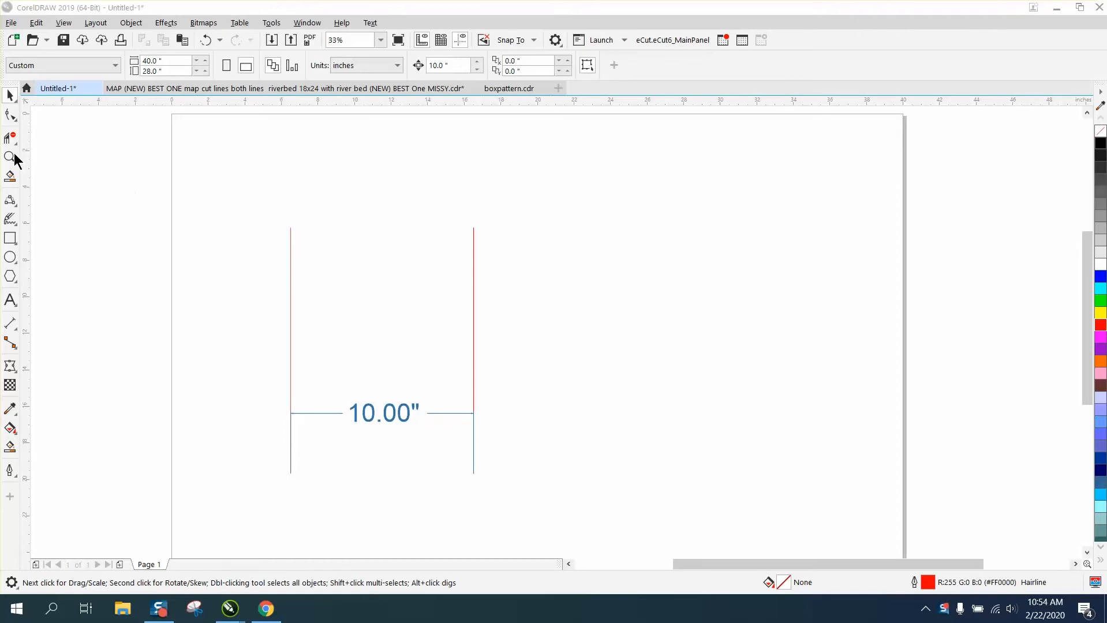
Step: Zoom in to about 58% on the two red vertical lines and their 10.00" dimension
click(11, 157)
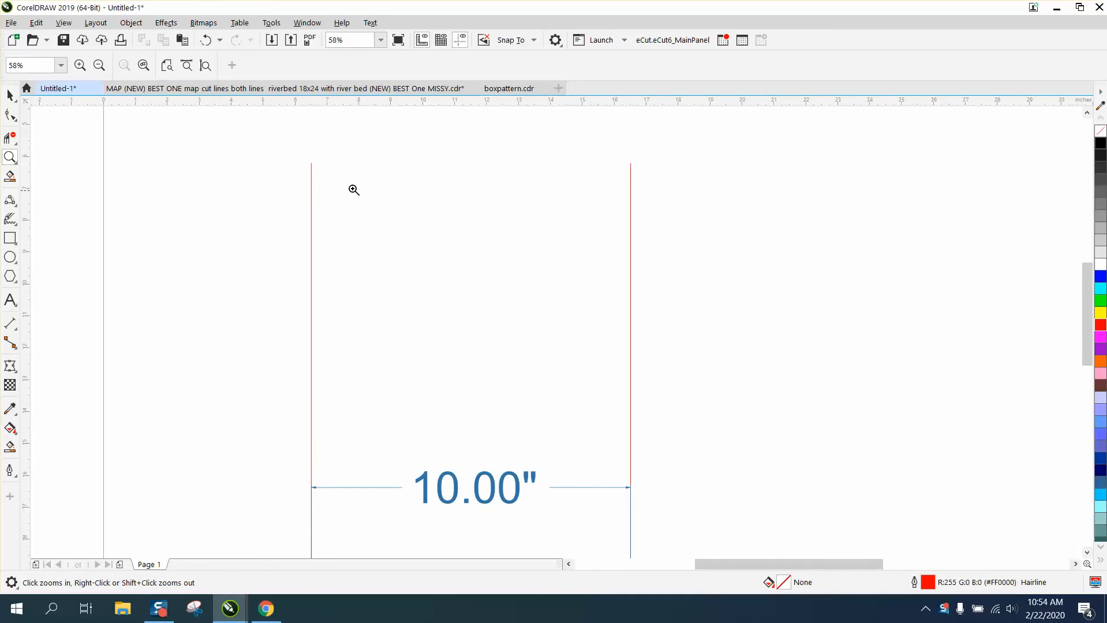
mouse_move(375, 271)
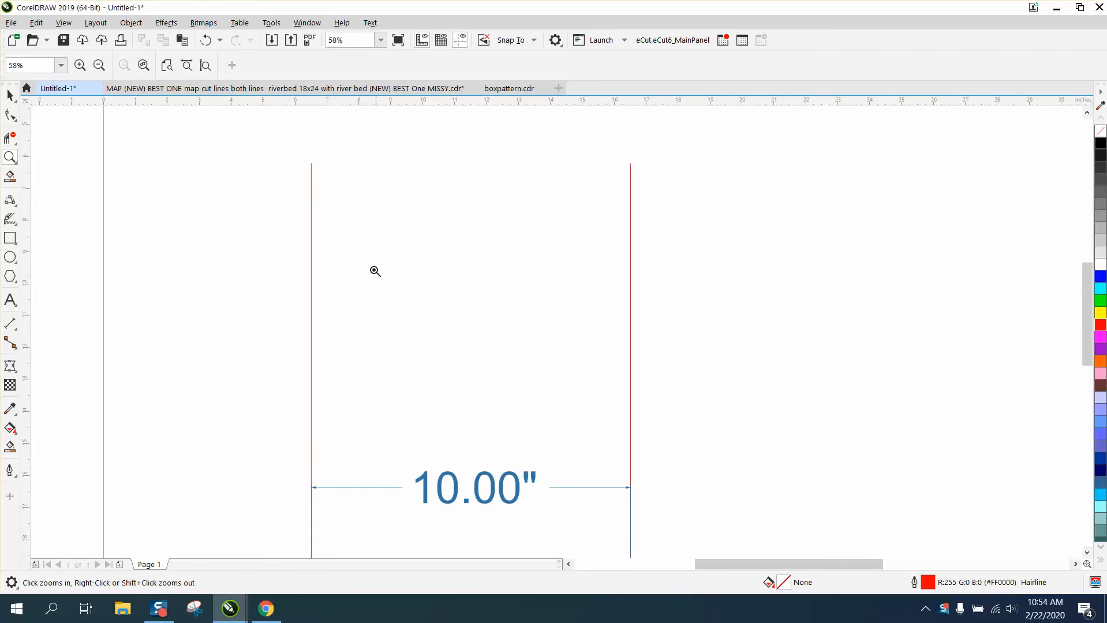
mouse_move(643, 220)
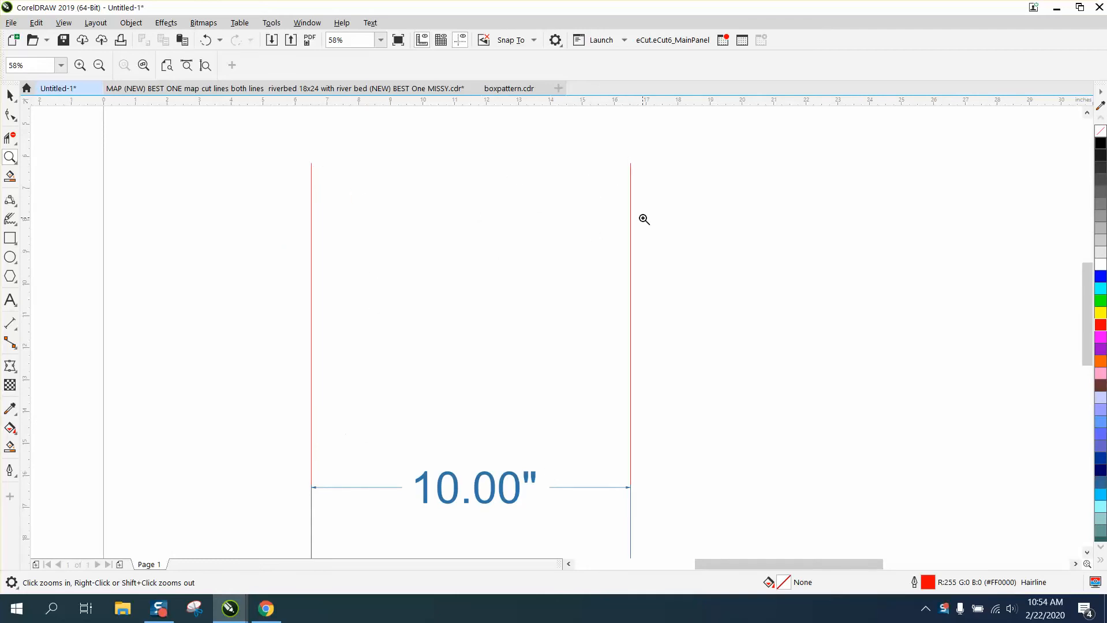
mouse_move(20, 204)
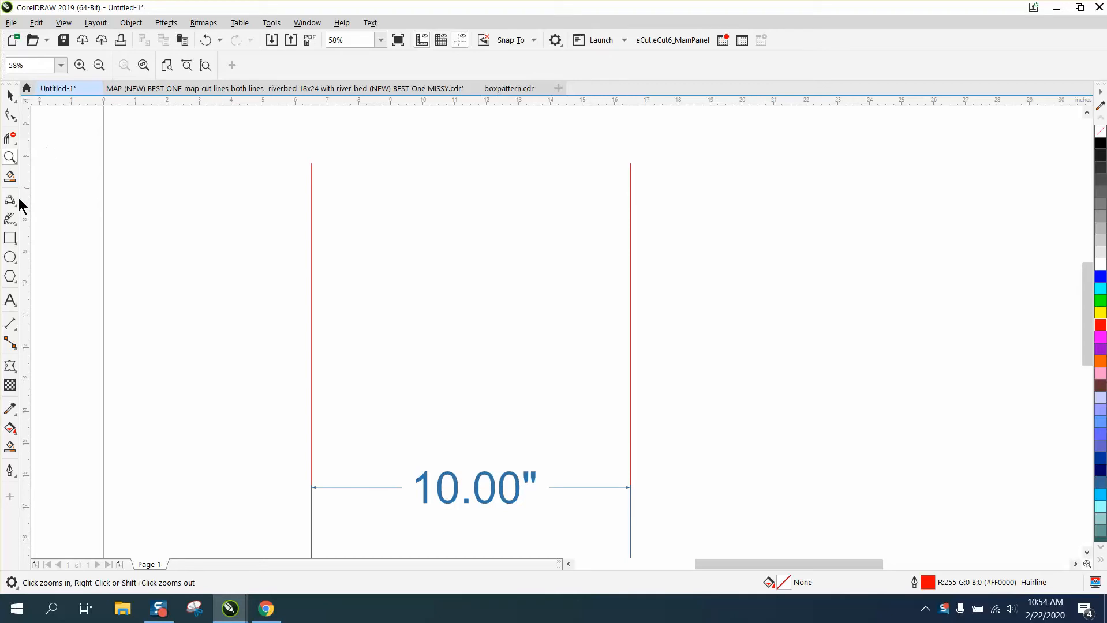
Step: Choose the 3-Point Curve tool from the Freehand flyout to draw the arc
click(11, 202)
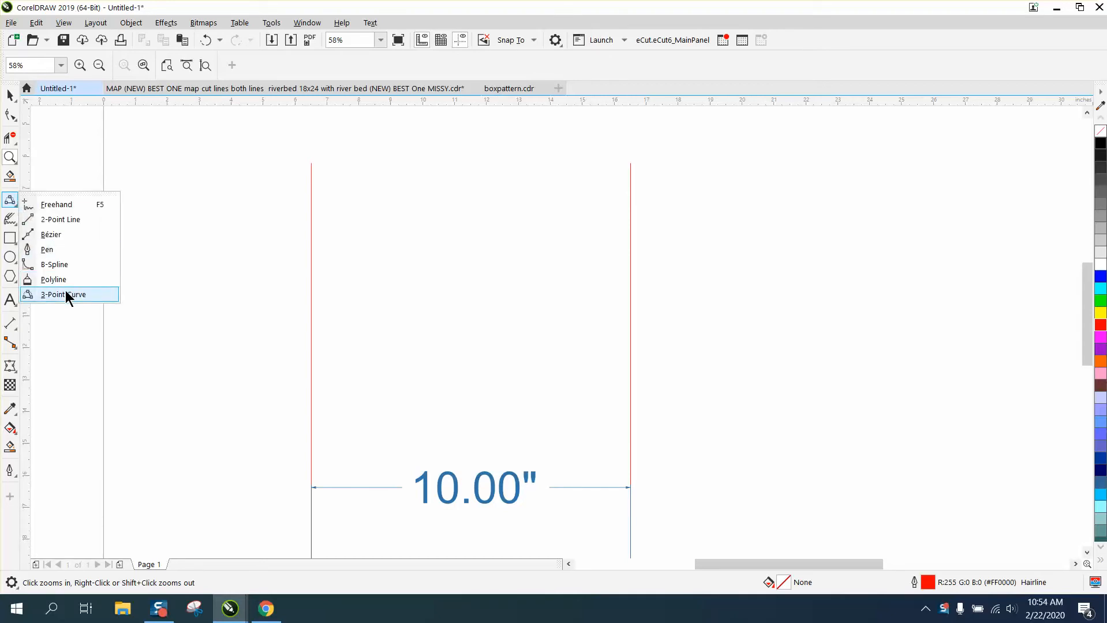
click(67, 295)
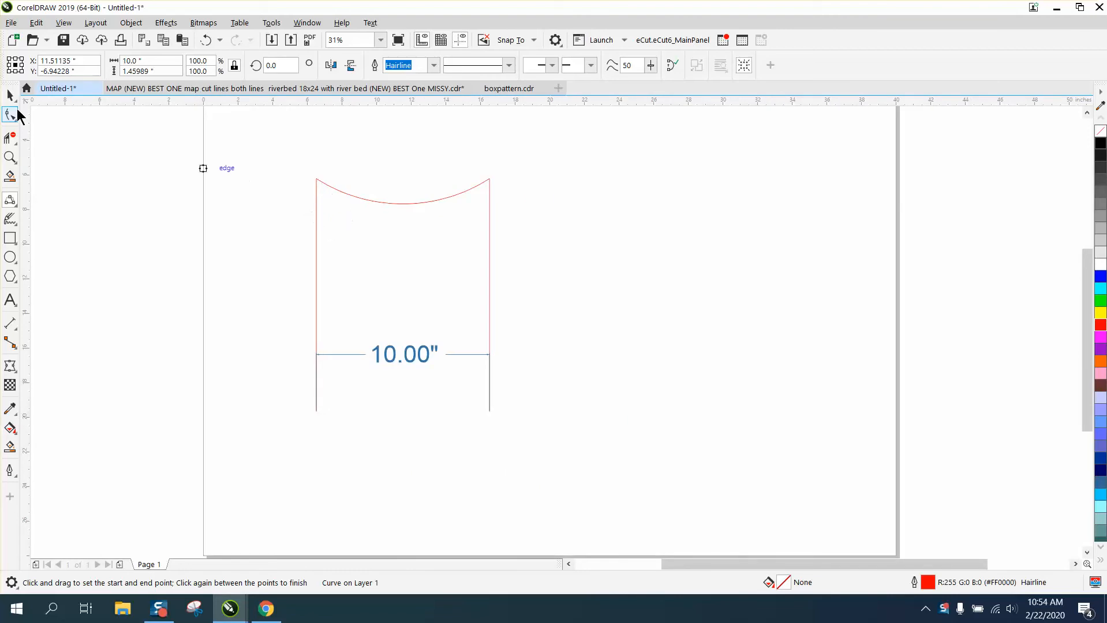
Step: Drag the arc to the right with the Pick tool and show its Properties docker
click(403, 187)
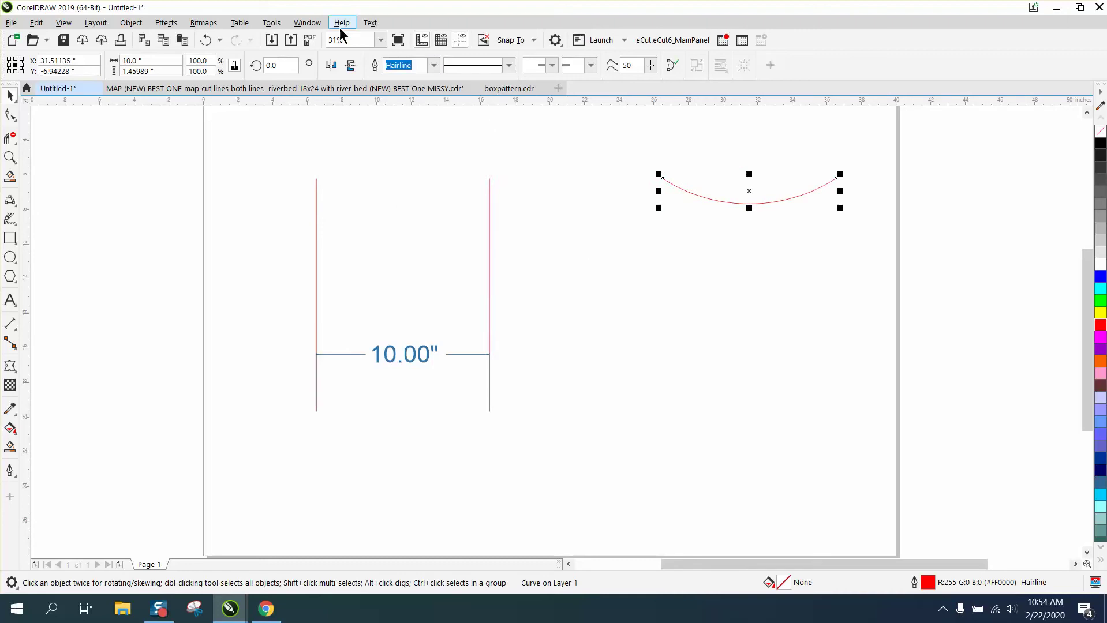
click(307, 24)
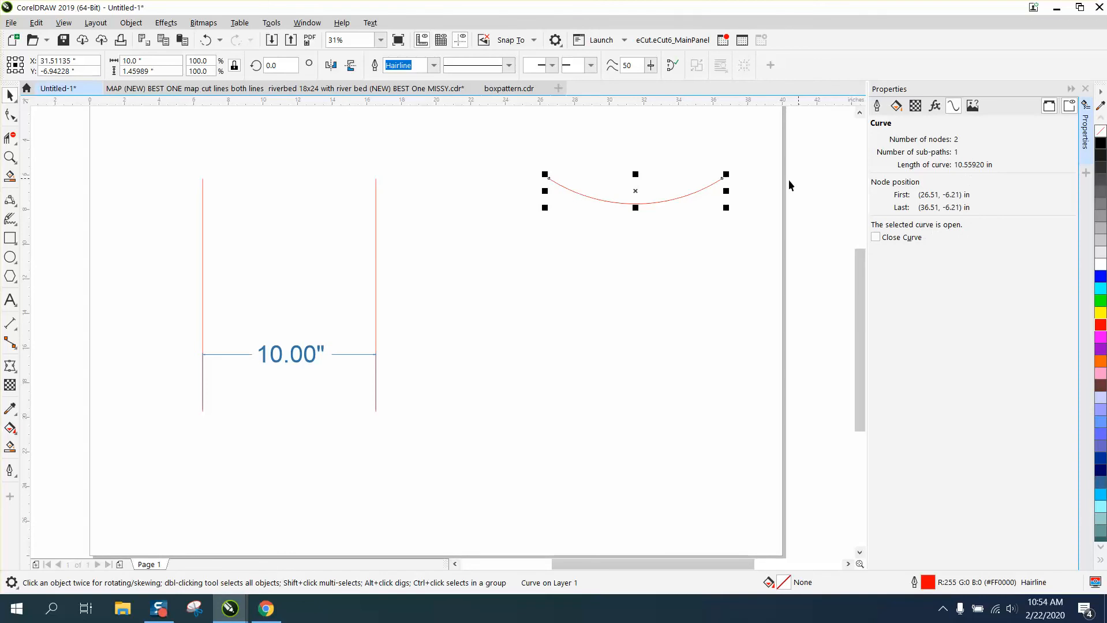
Step: Set the arc width to 10" and read its curve length of 10.55920 in
click(130, 23)
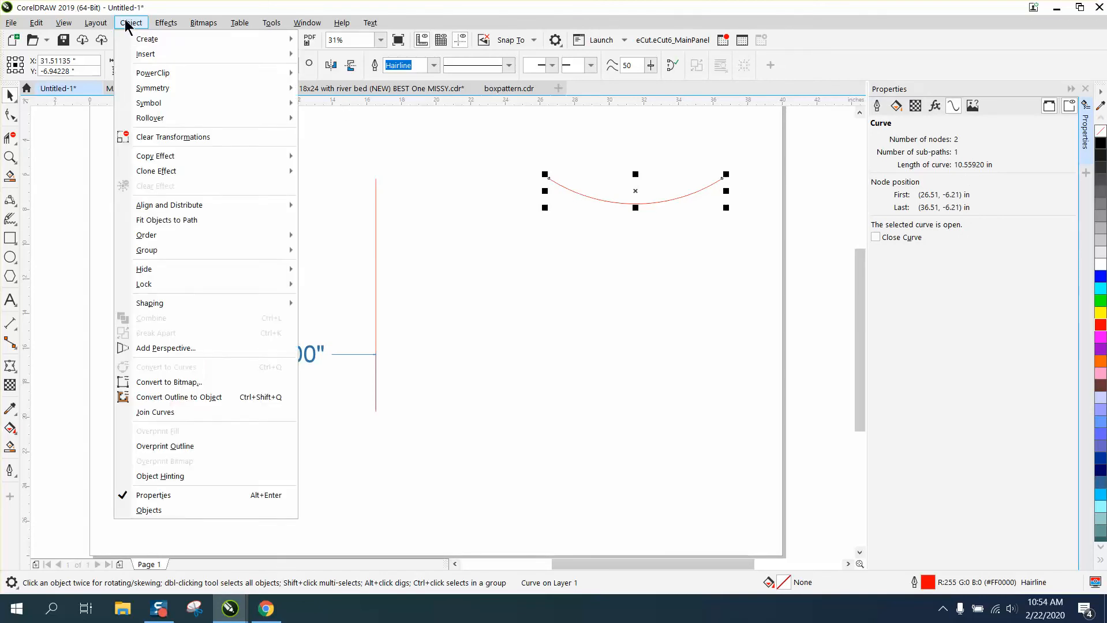
mouse_move(669, 255)
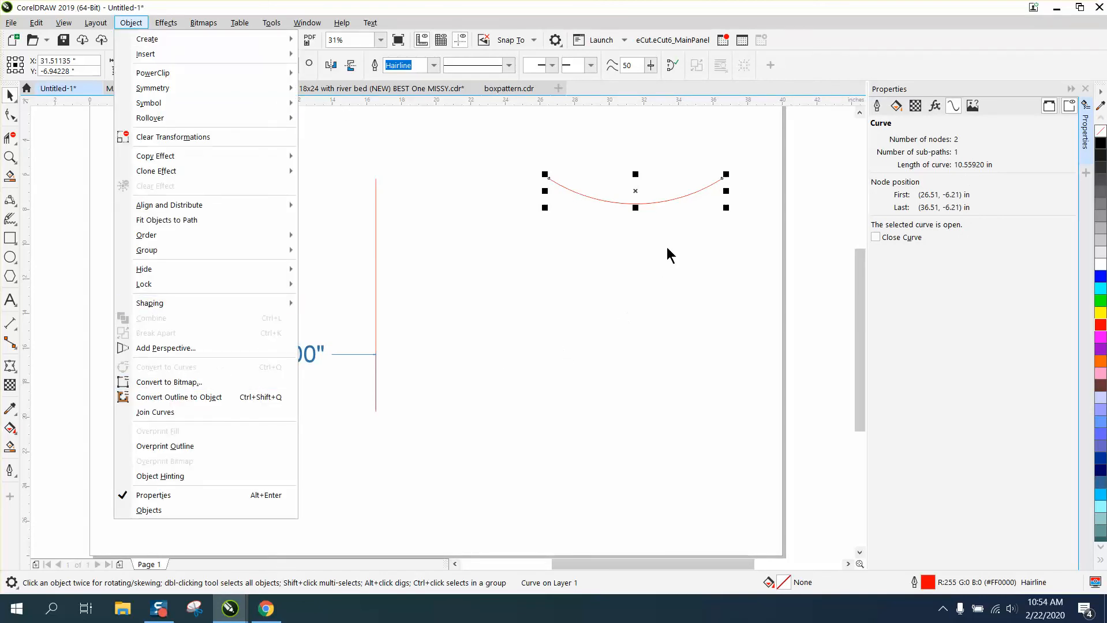
mouse_move(961, 175)
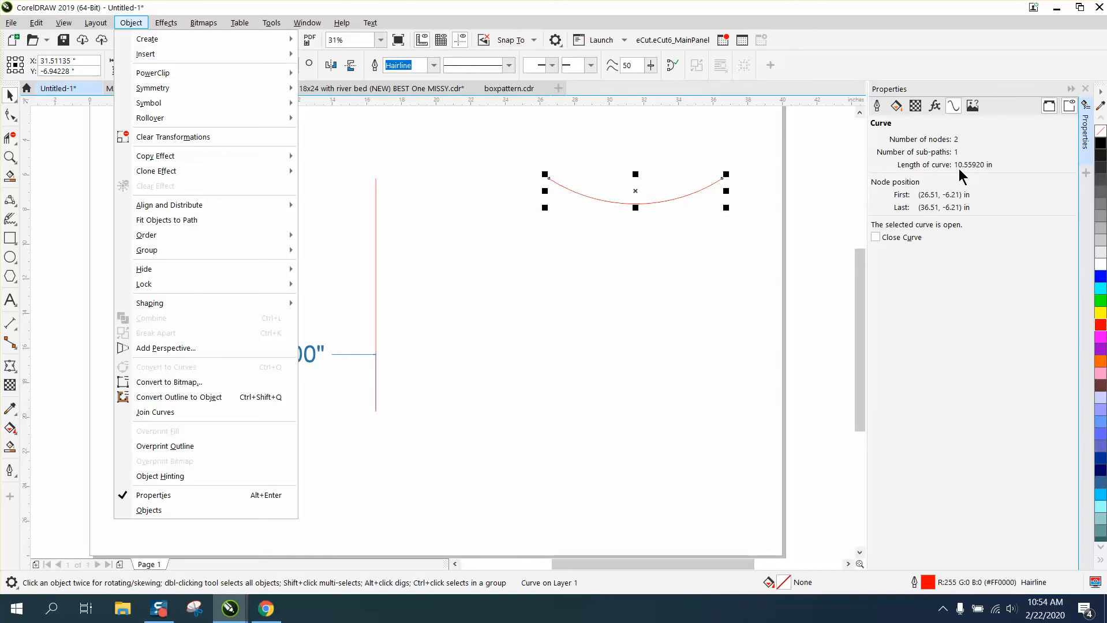
mouse_move(964, 176)
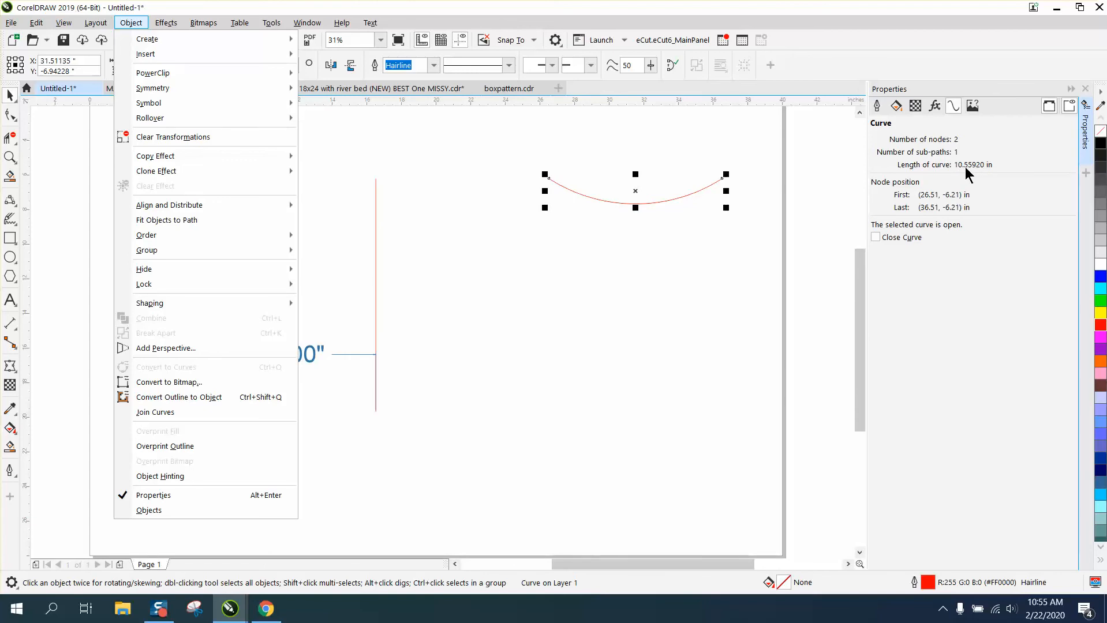
mouse_move(986, 175)
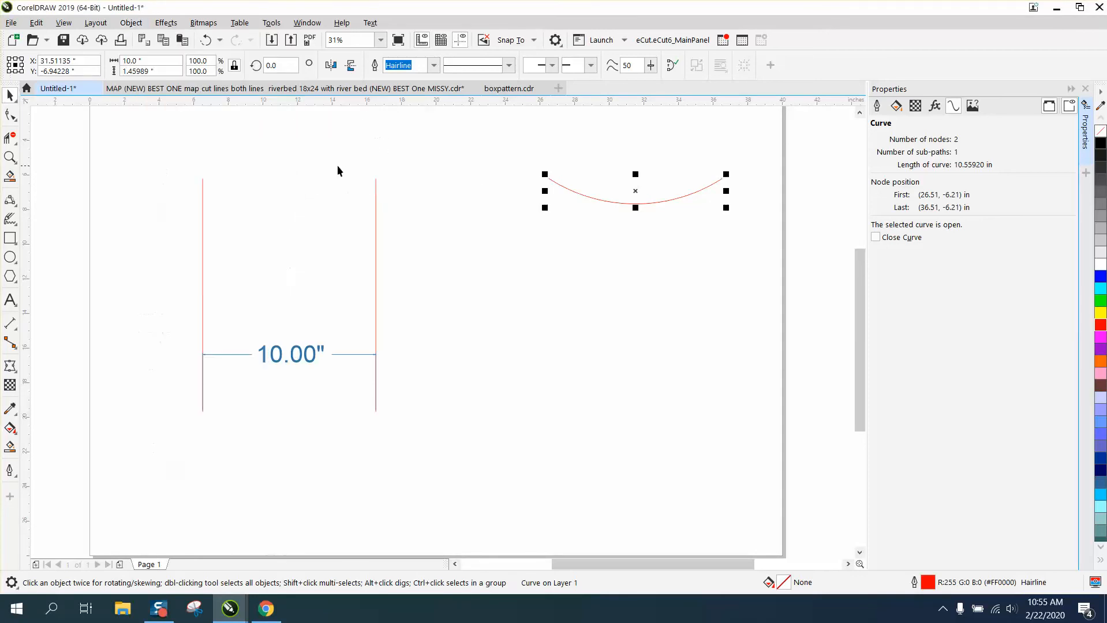
mouse_move(633, 204)
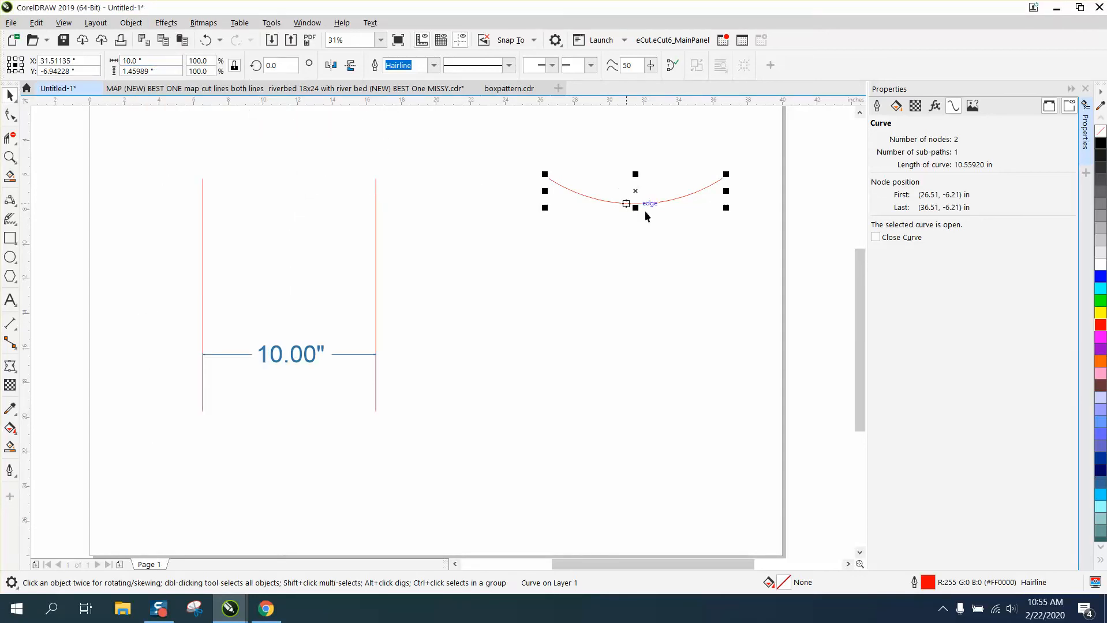
mouse_move(830, 193)
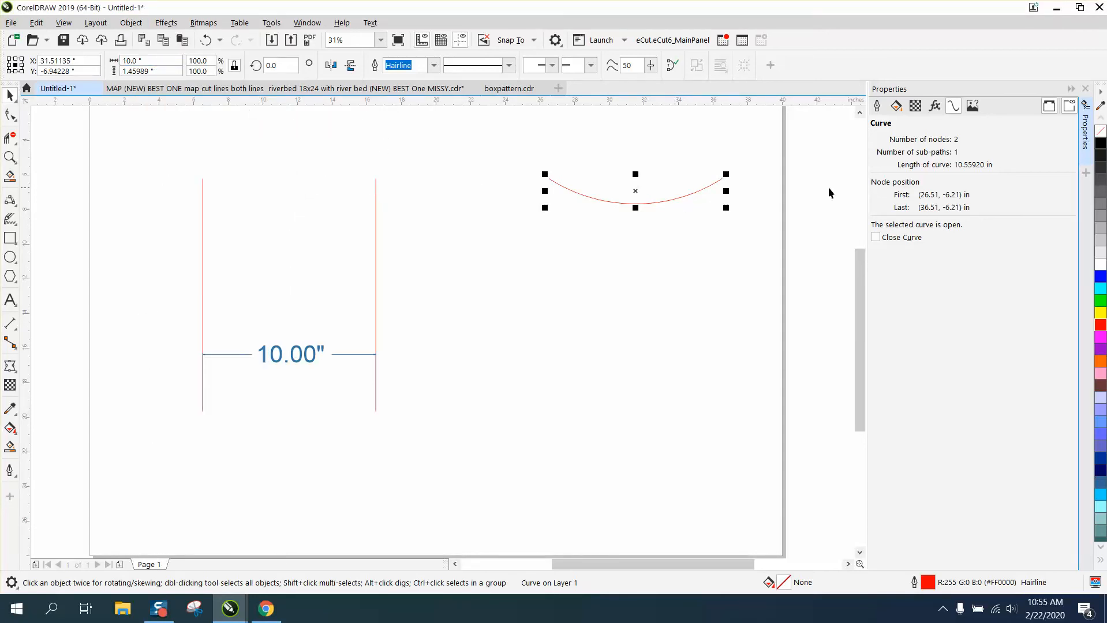
mouse_move(682, 210)
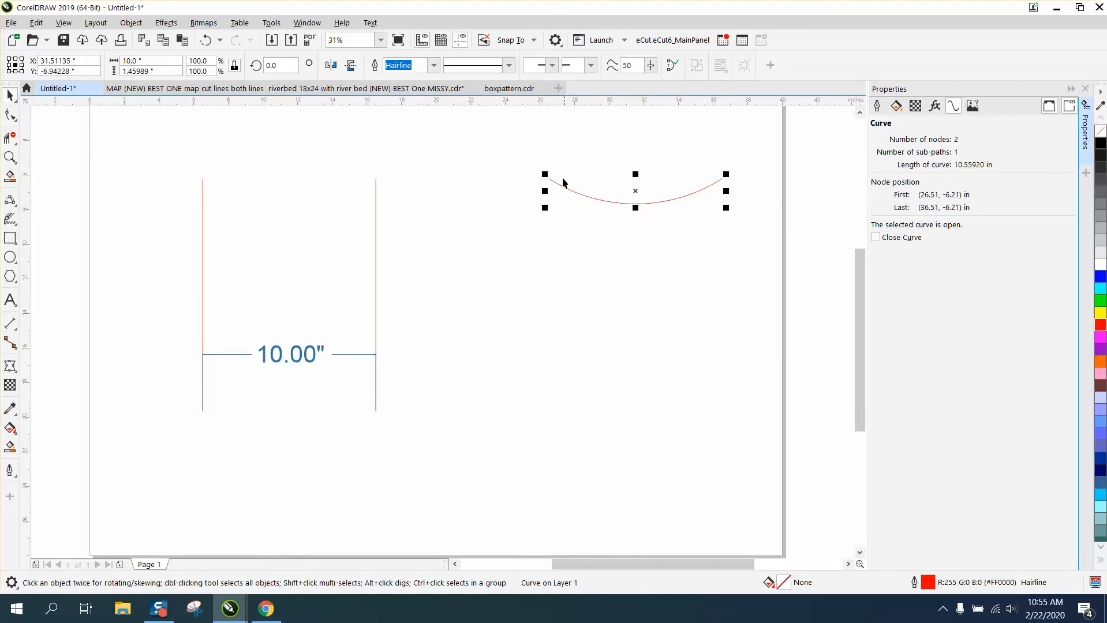
mouse_move(987, 185)
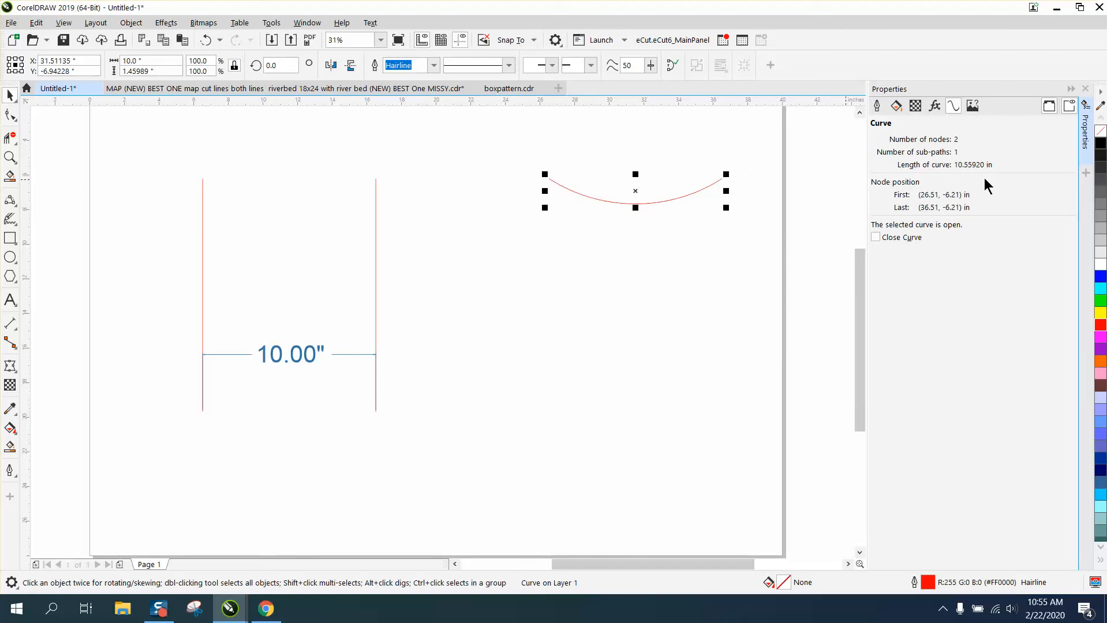
mouse_move(957, 175)
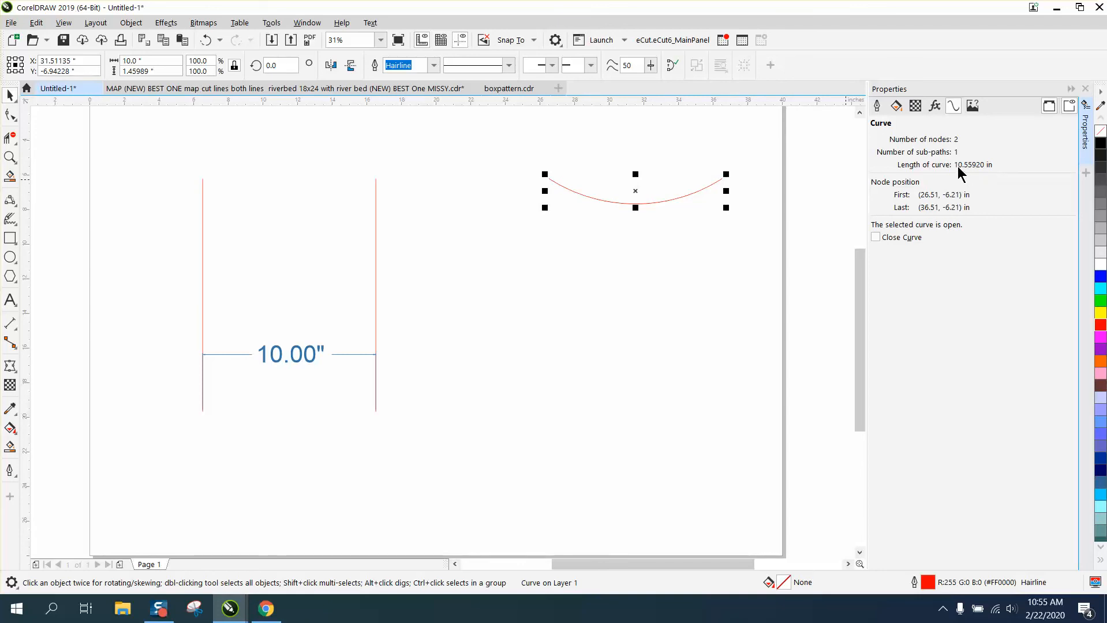
mouse_move(665, 172)
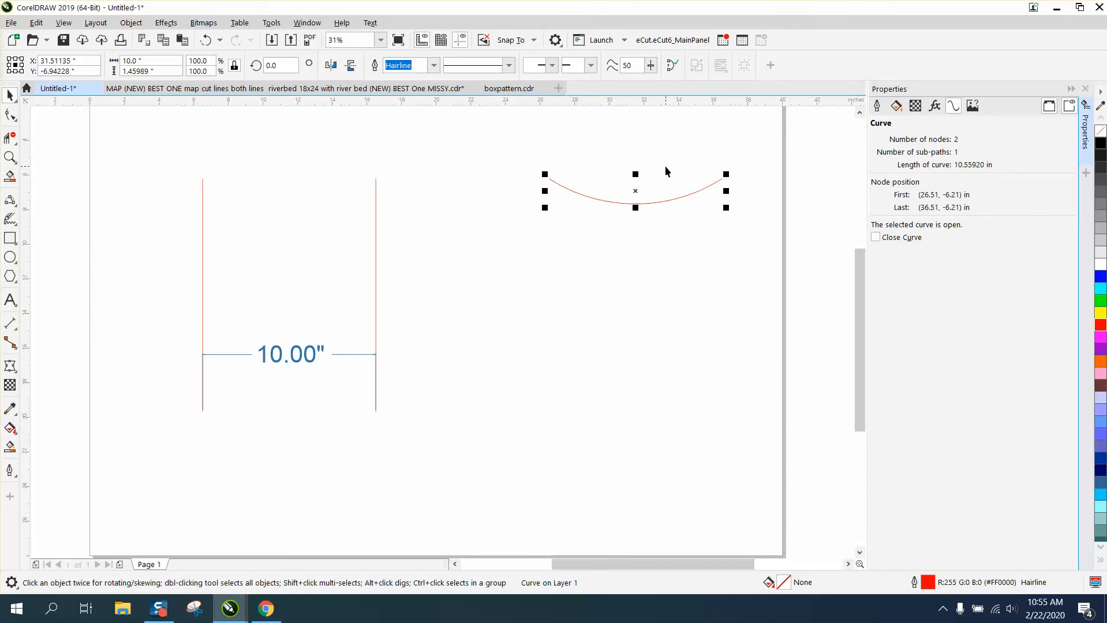
mouse_move(976, 174)
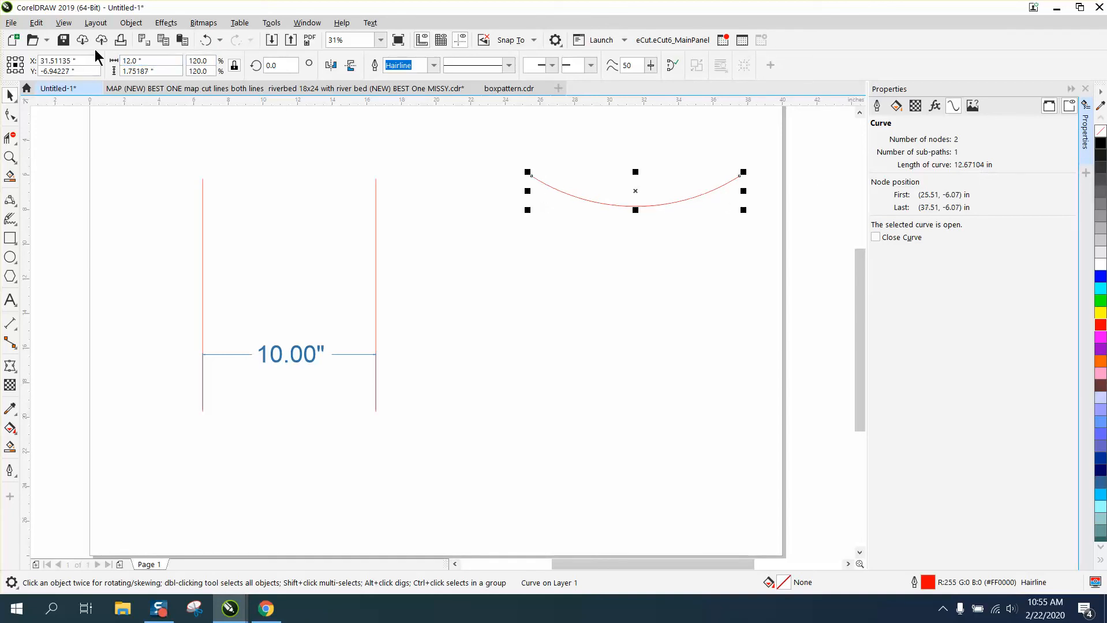
mouse_move(967, 175)
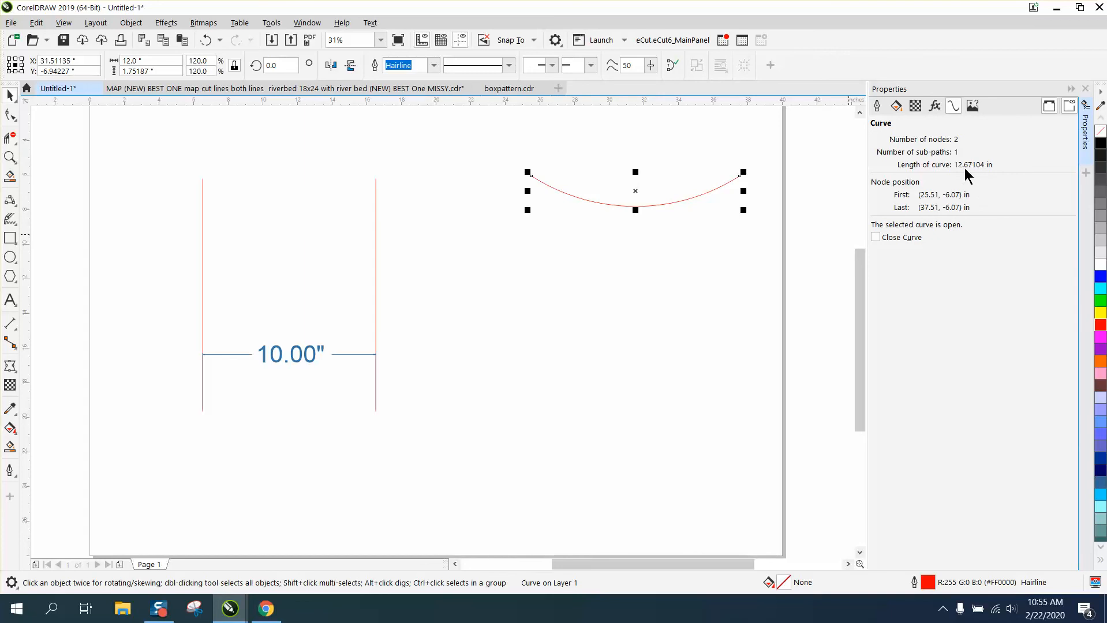
mouse_move(739, 175)
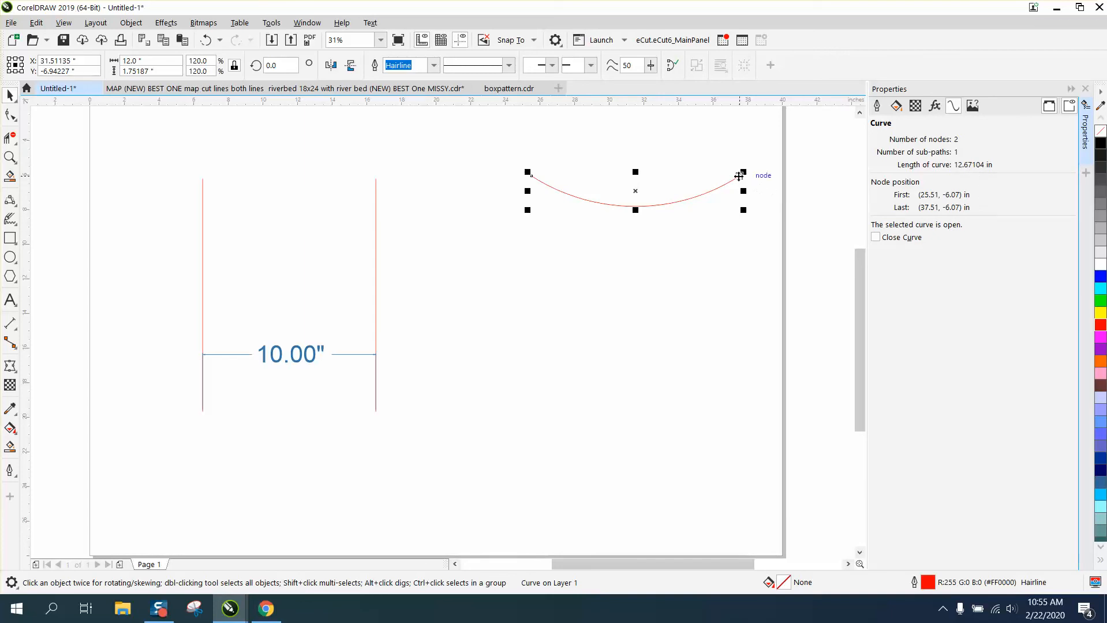
mouse_move(528, 175)
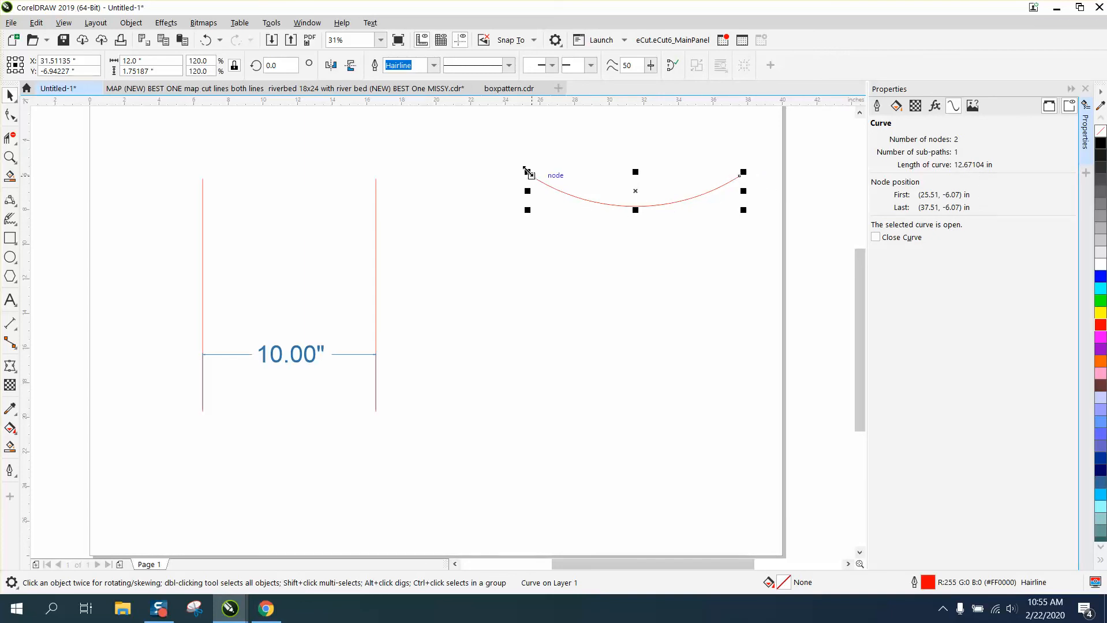
mouse_move(930, 214)
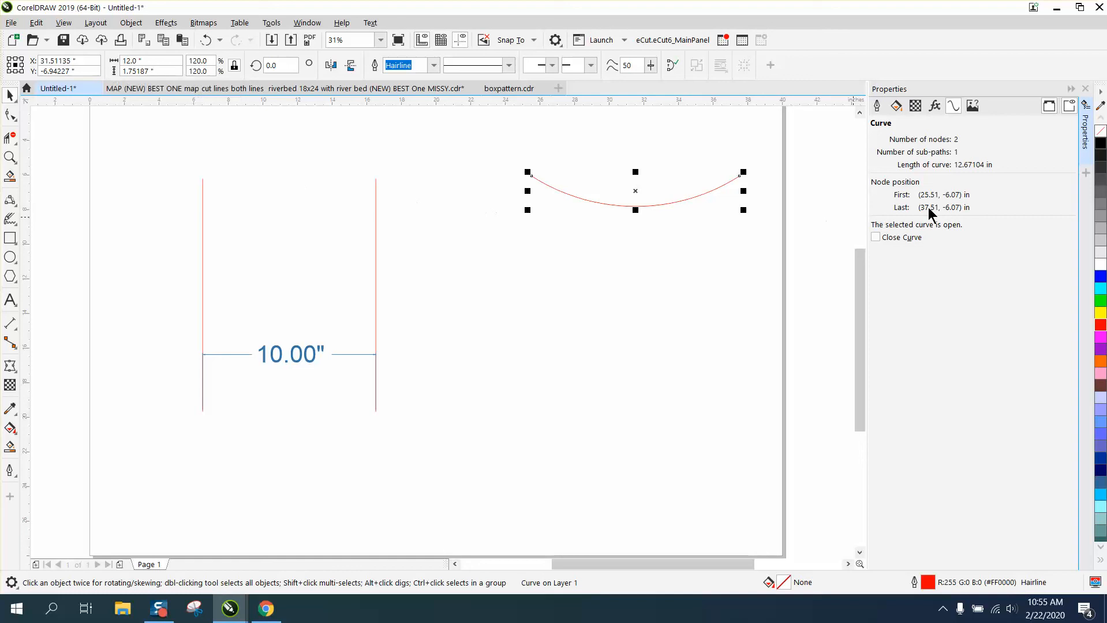
mouse_move(959, 175)
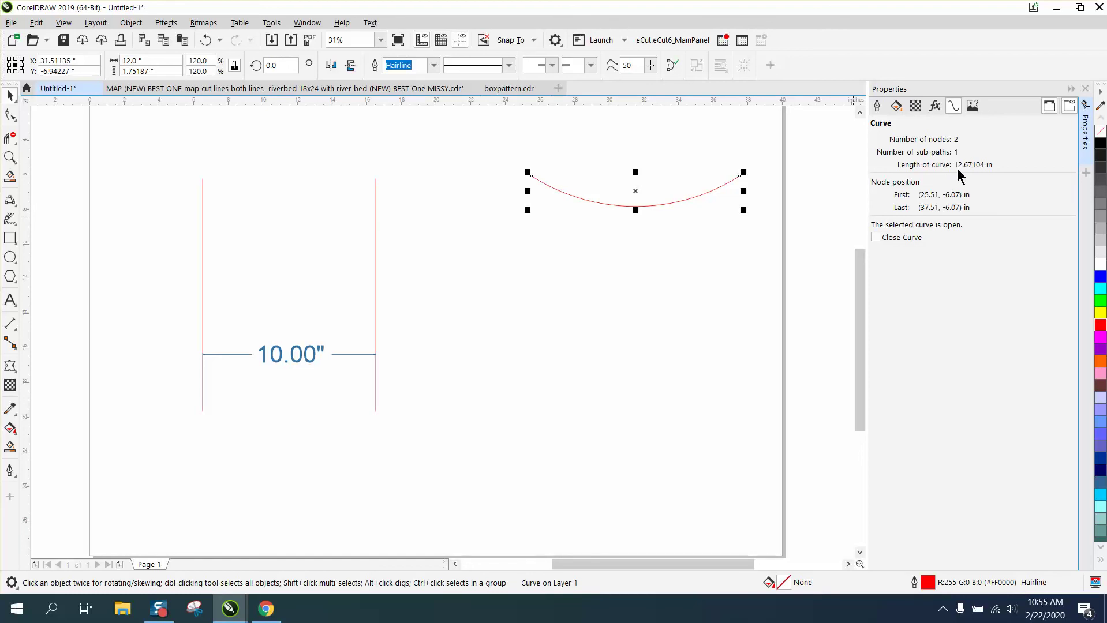
mouse_move(967, 175)
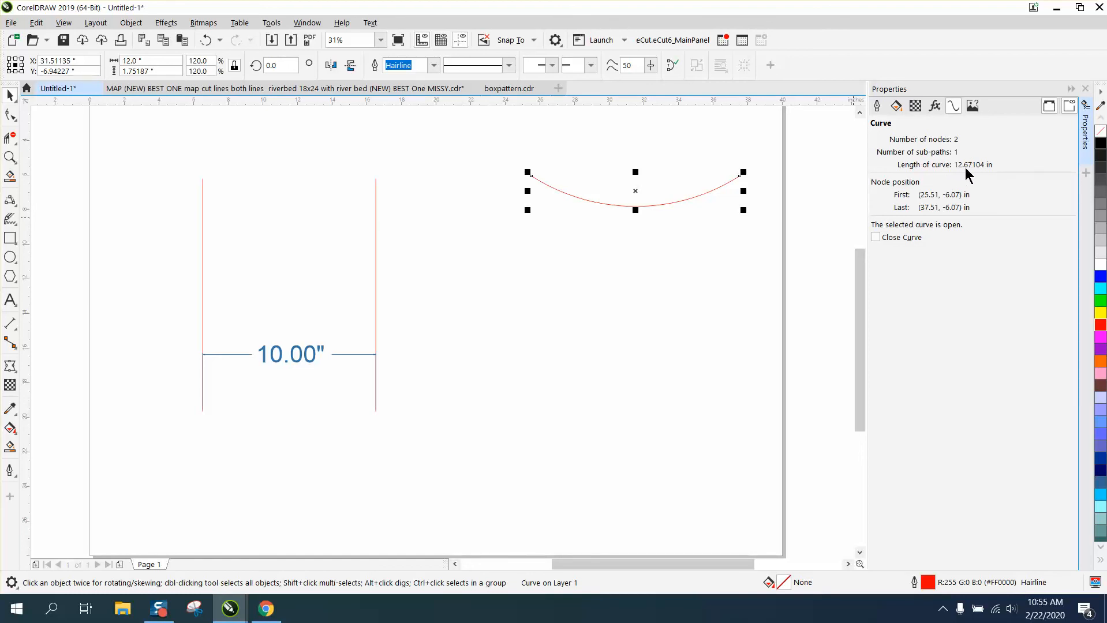
mouse_move(618, 219)
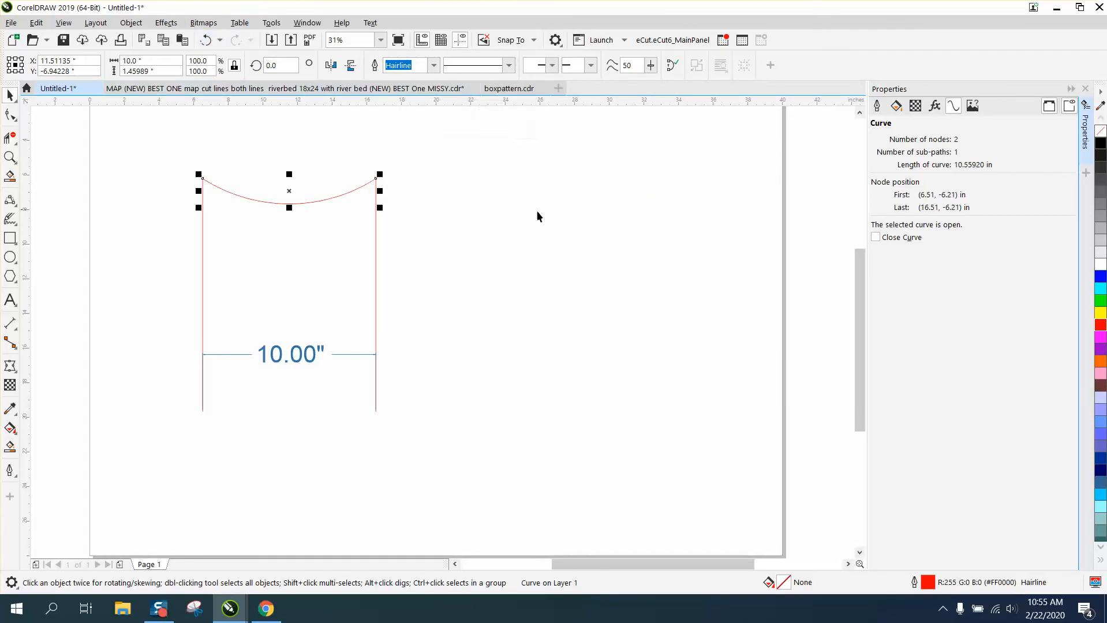
mouse_move(400, 160)
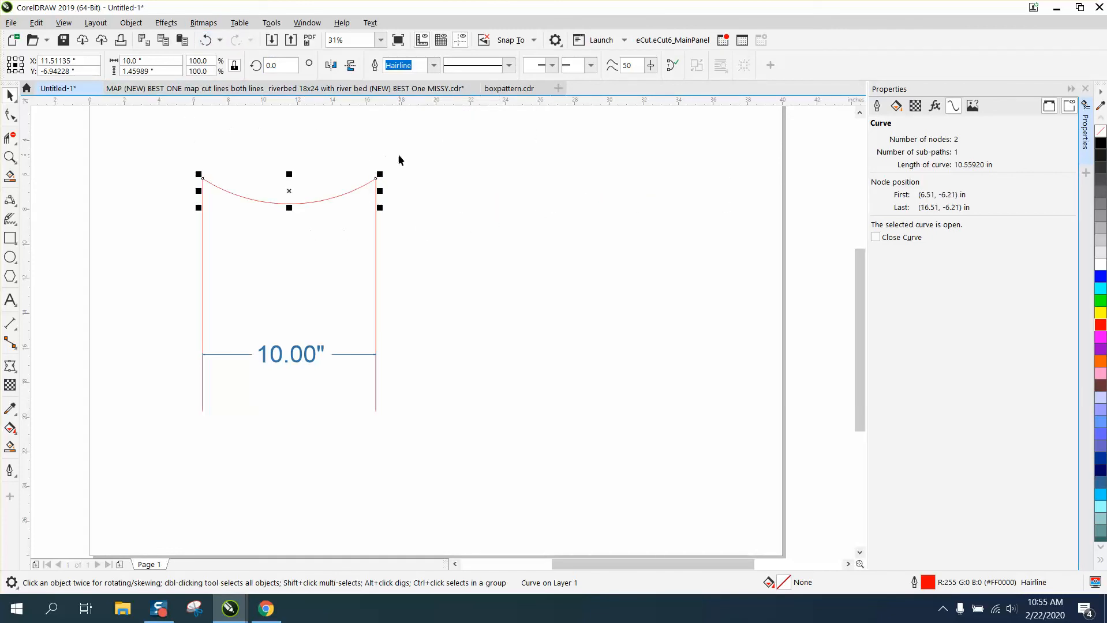
mouse_move(969, 173)
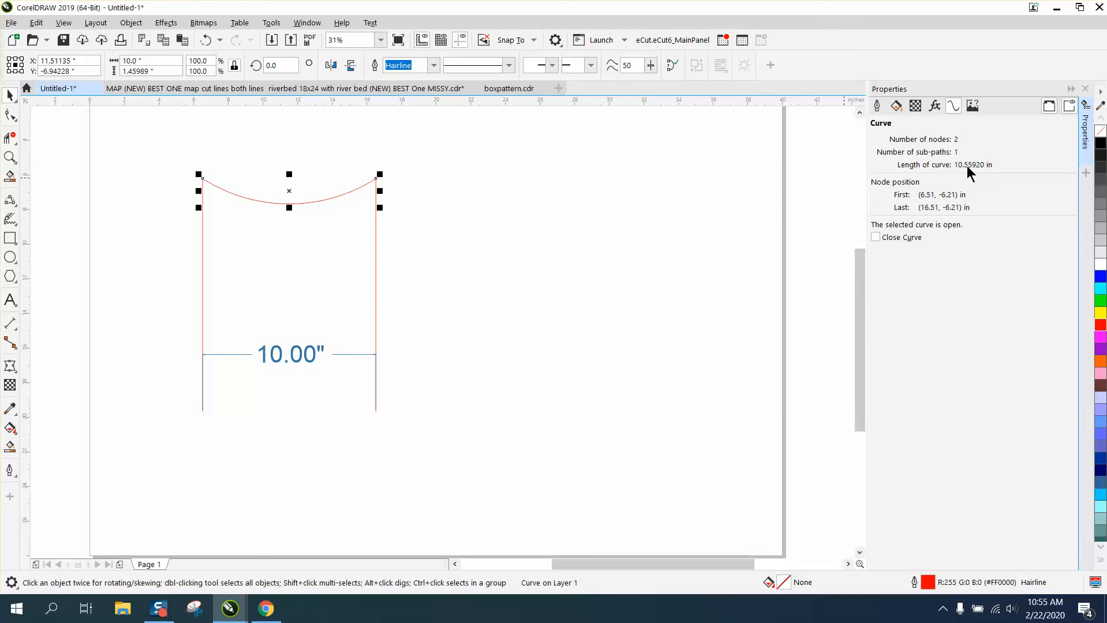
mouse_move(980, 176)
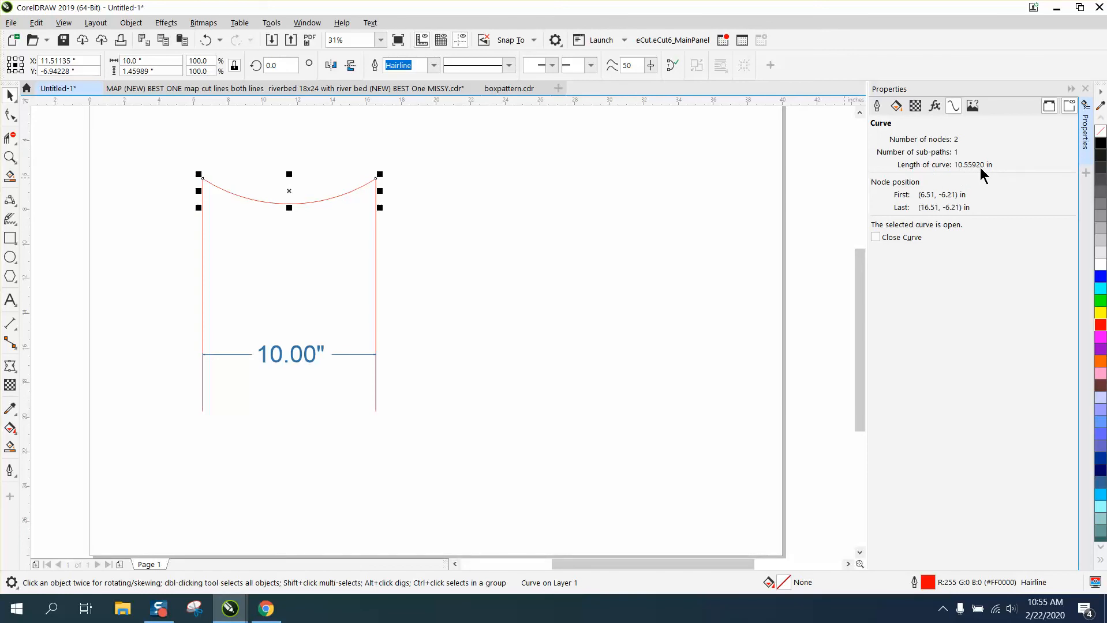
mouse_move(428, 245)
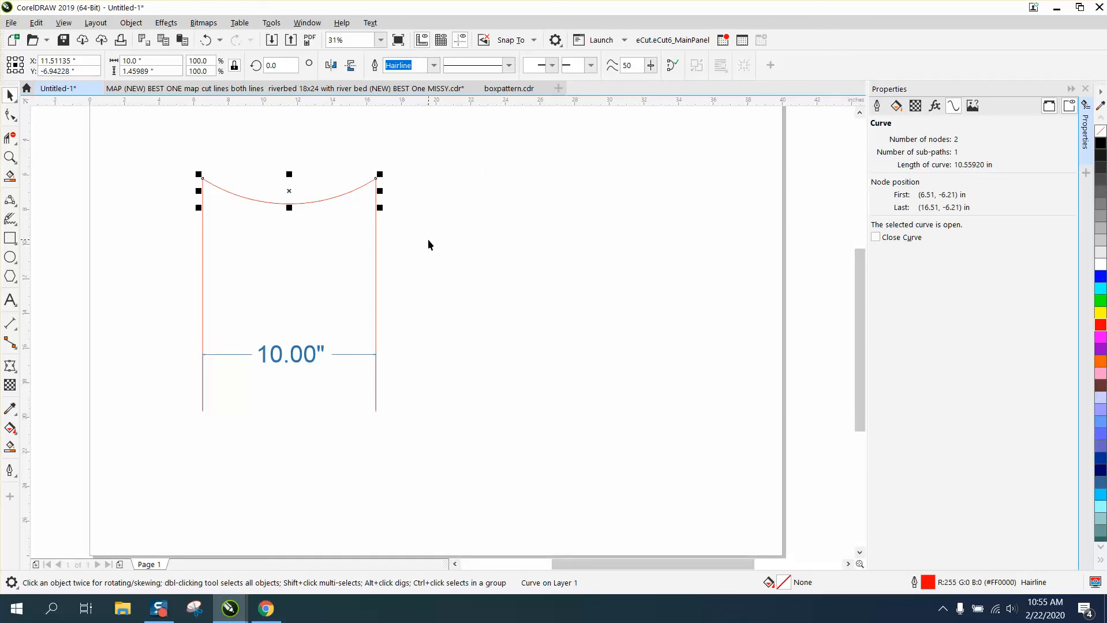
Step: Zoom in on the 10-inch arc seated on the red lines' tops
click(11, 157)
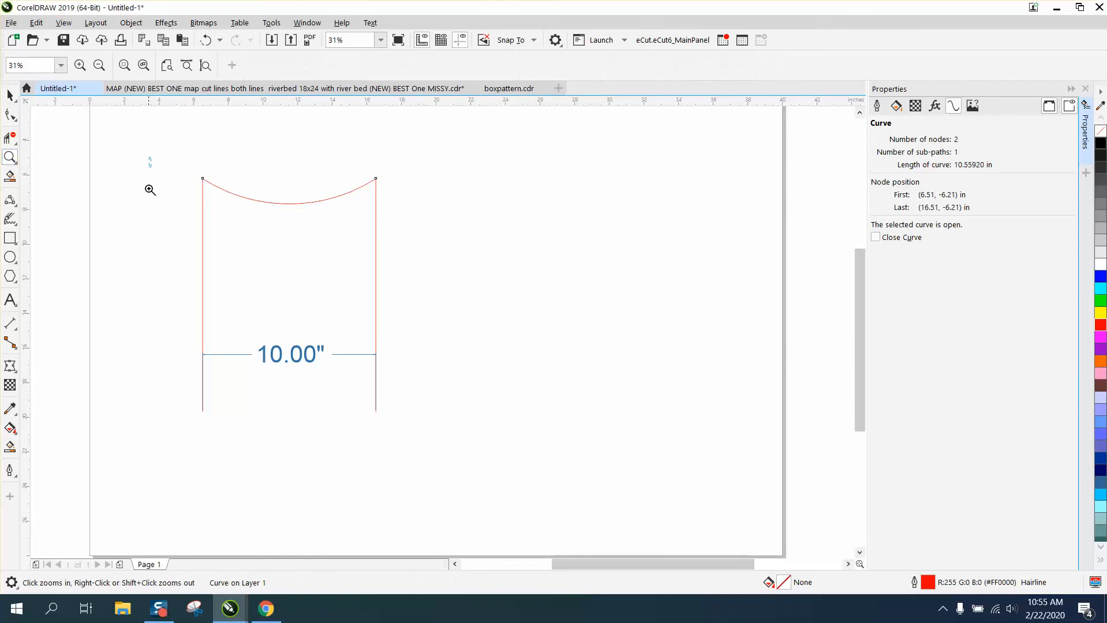
click(472, 348)
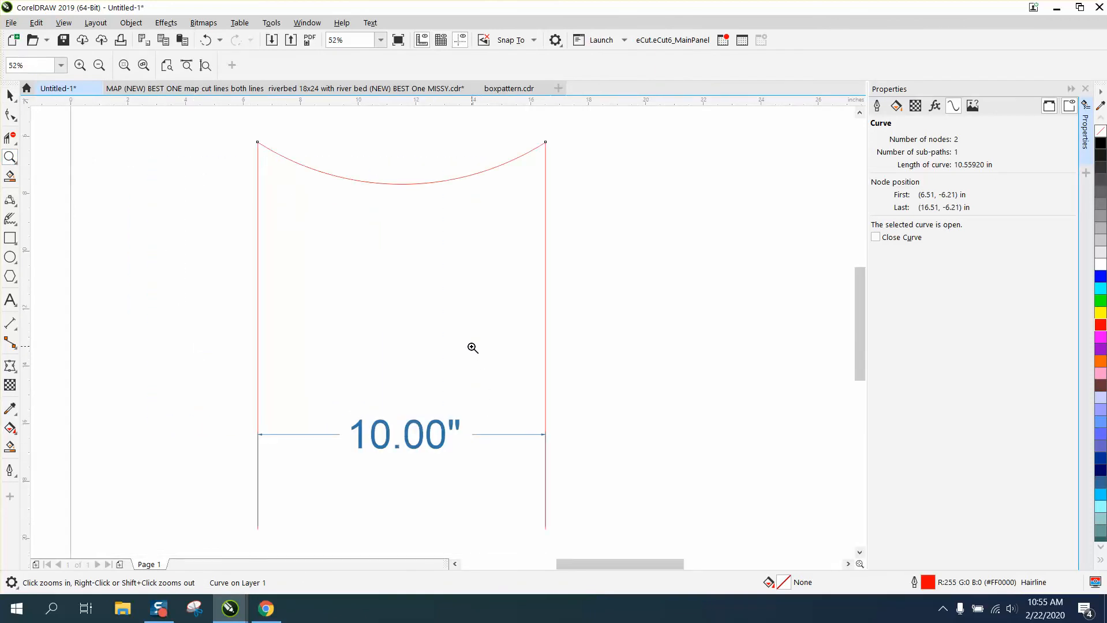